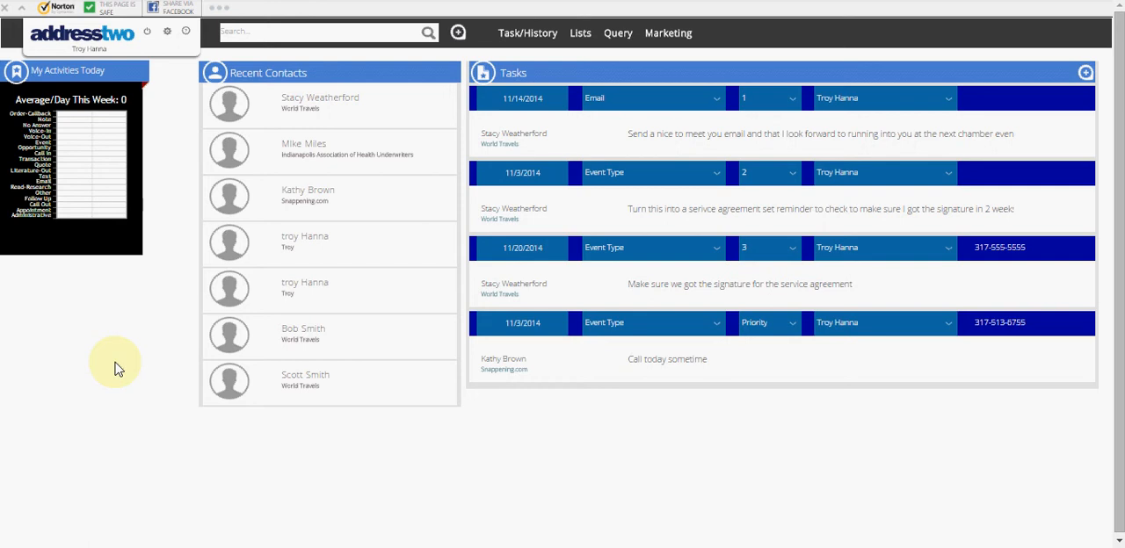
mouse_move(102, 279)
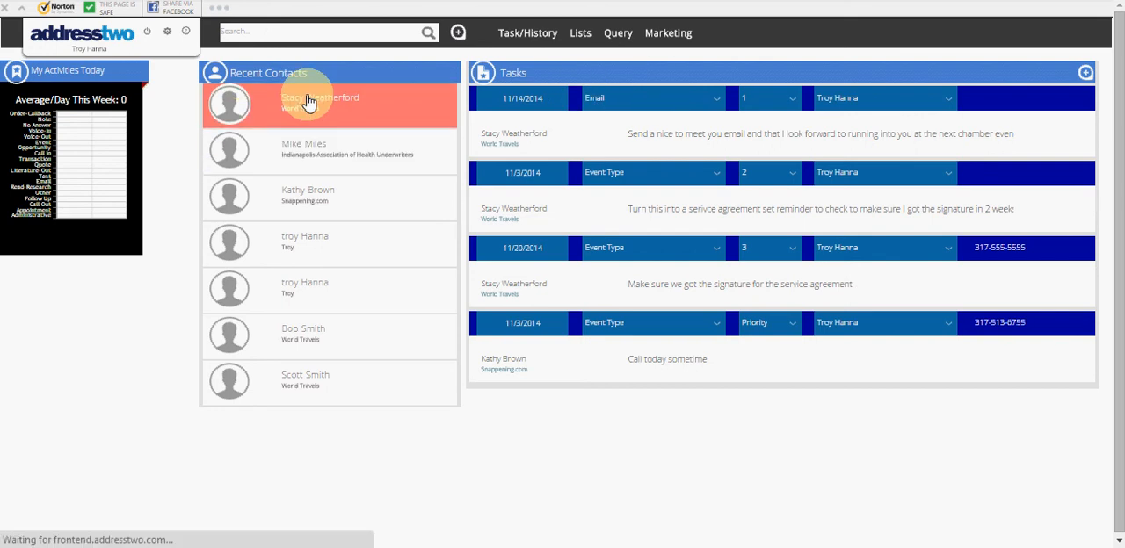
- Bring up the contact search listing all 17 records
click(310, 102)
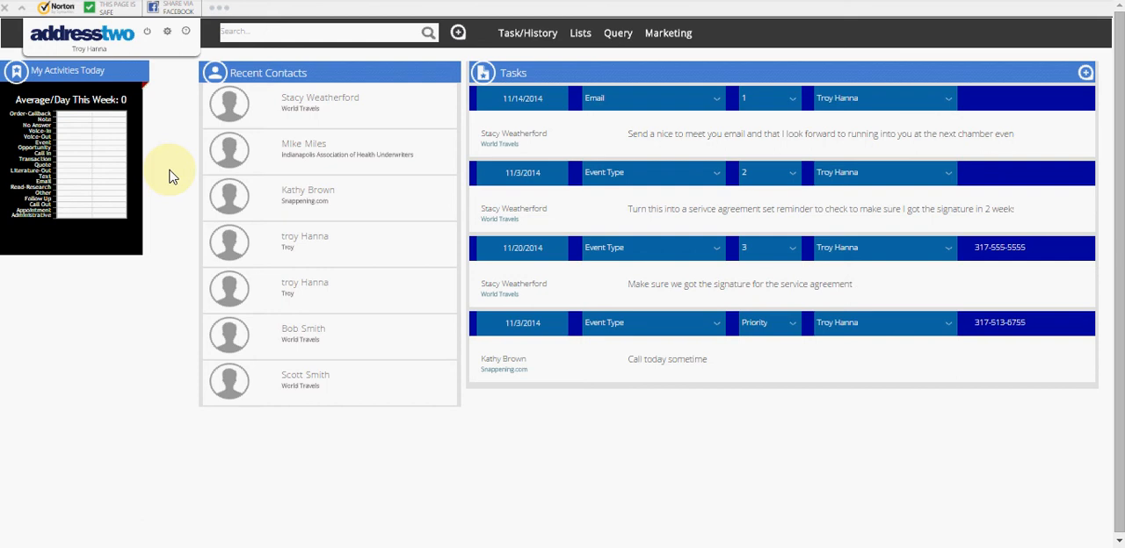
mouse_move(285, 7)
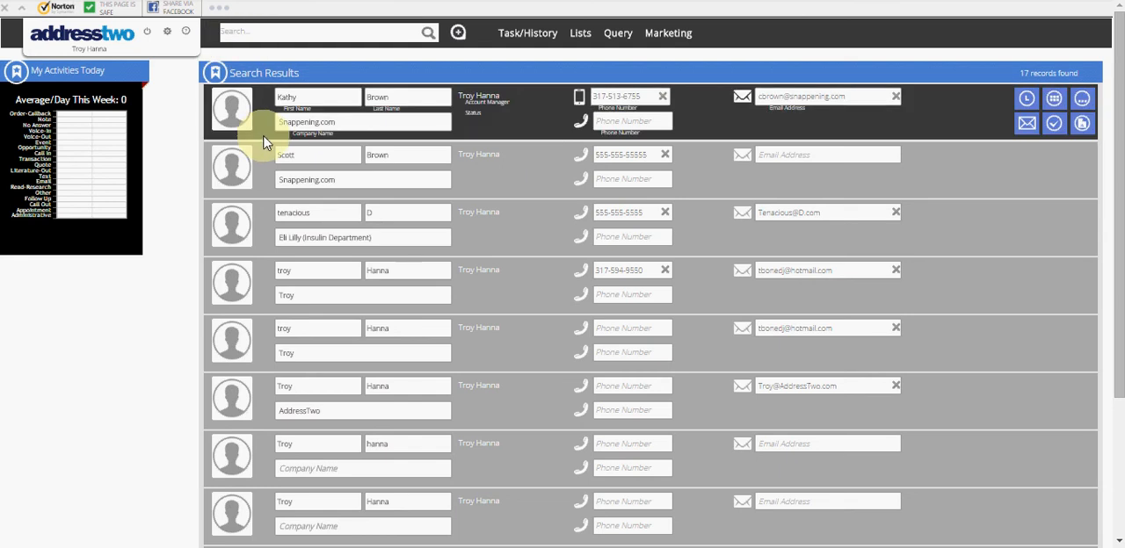
mouse_move(85, 37)
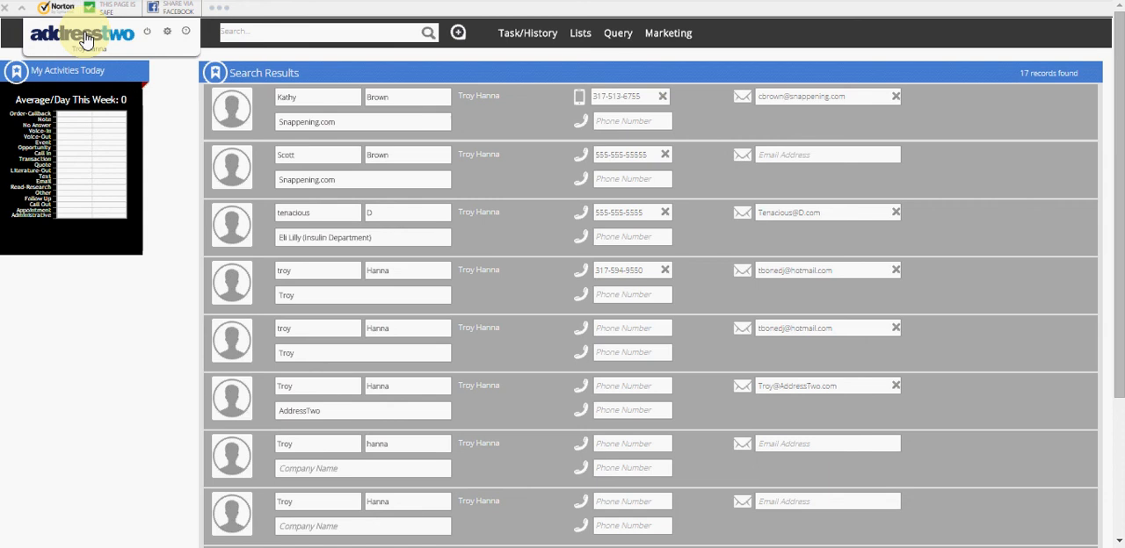
click(82, 33)
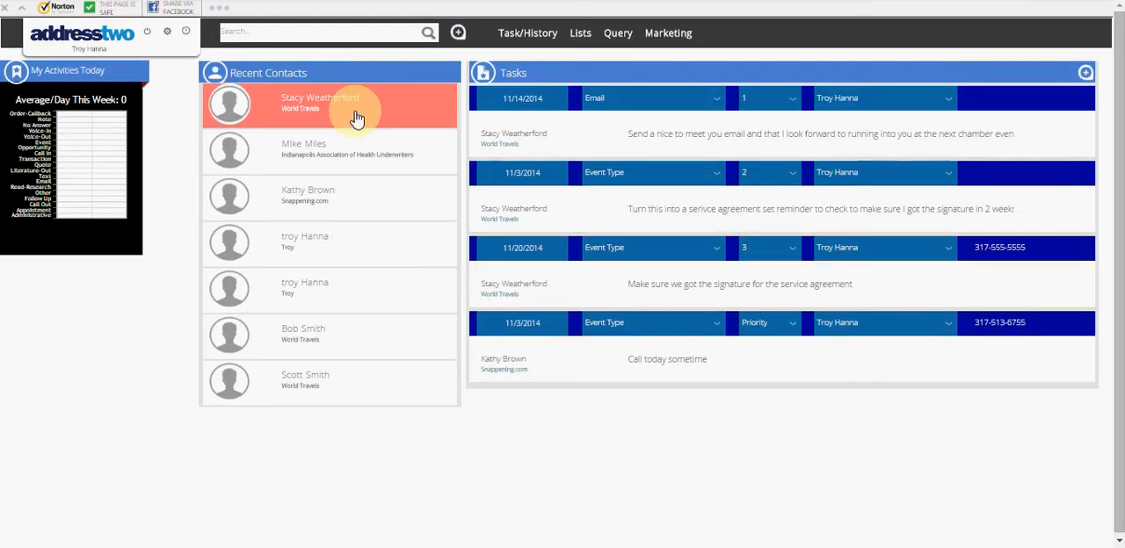
click(358, 105)
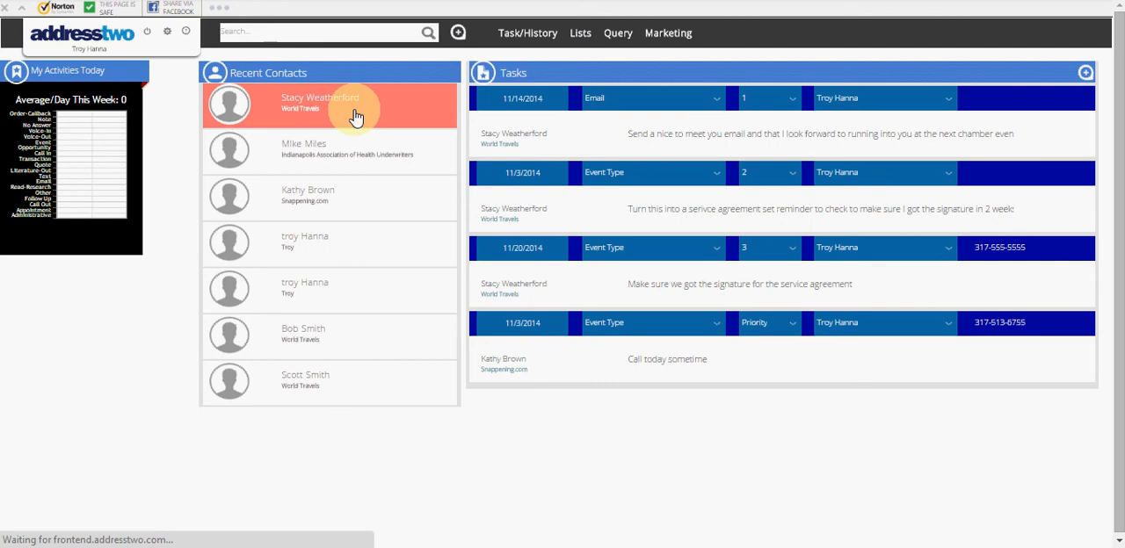
click(331, 105)
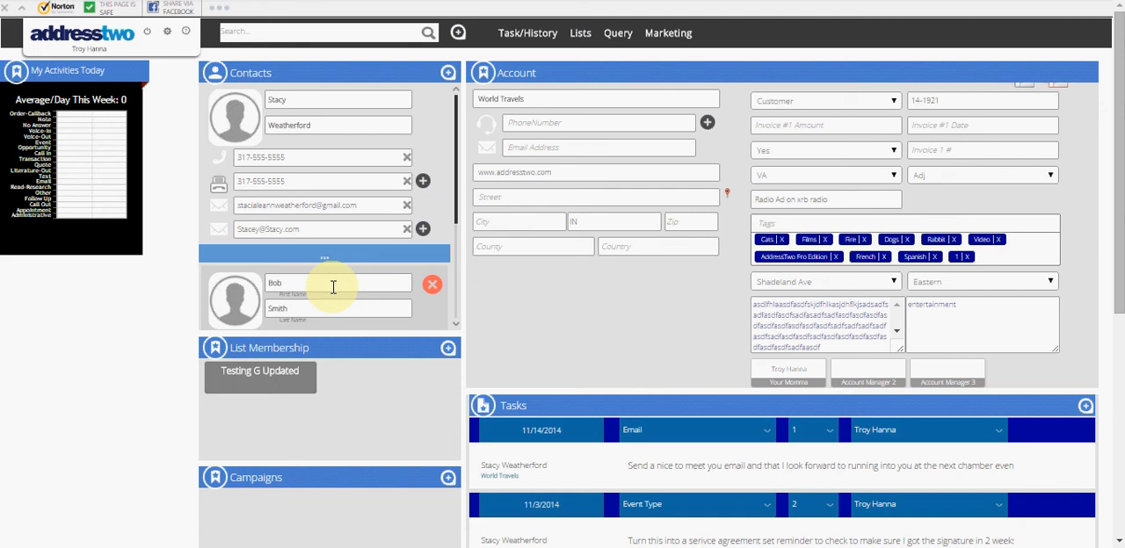
mouse_move(432, 284)
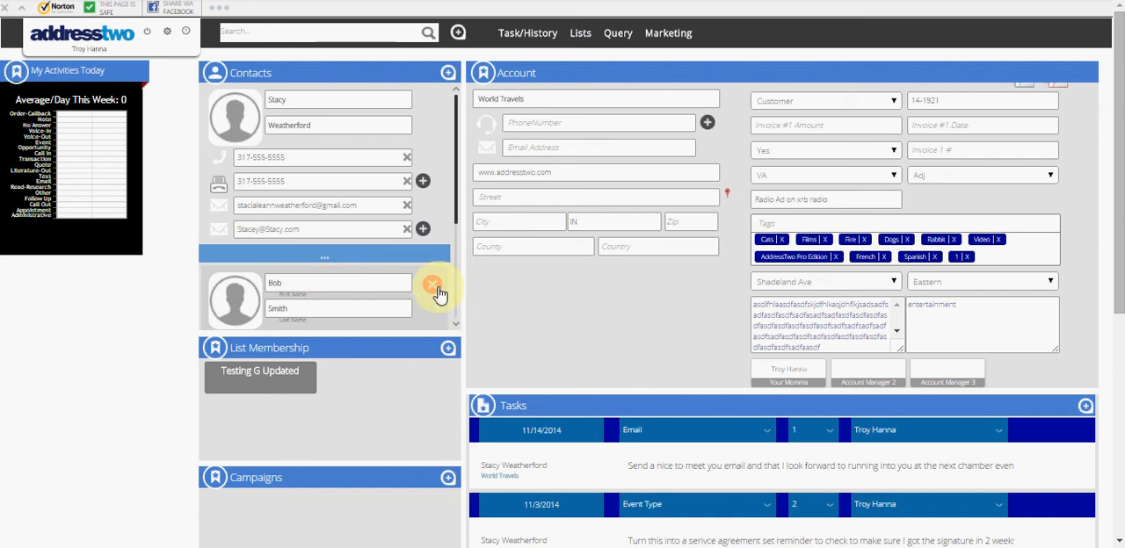
mouse_move(594, 97)
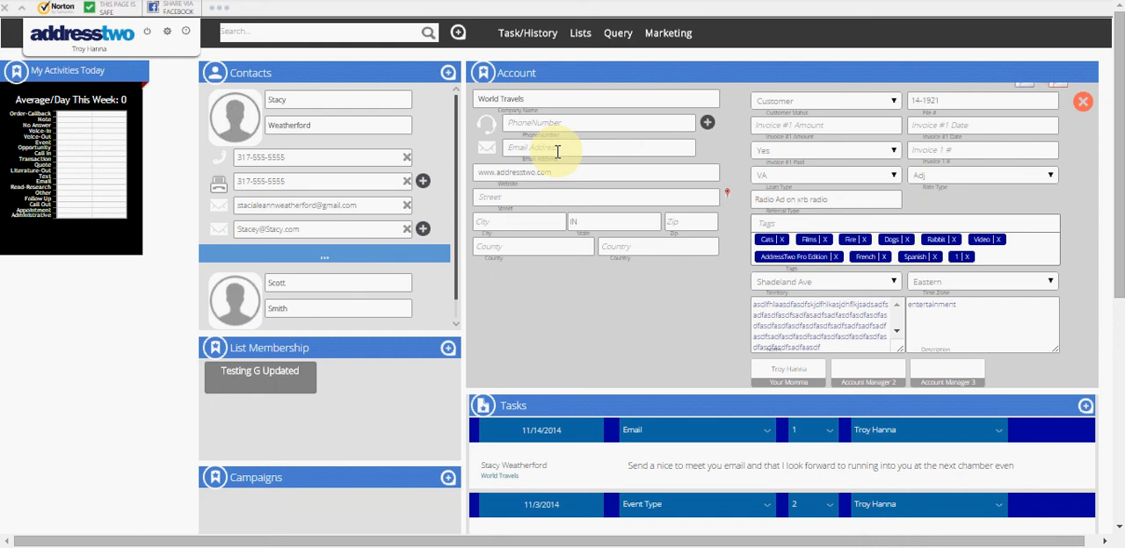
mouse_move(554, 153)
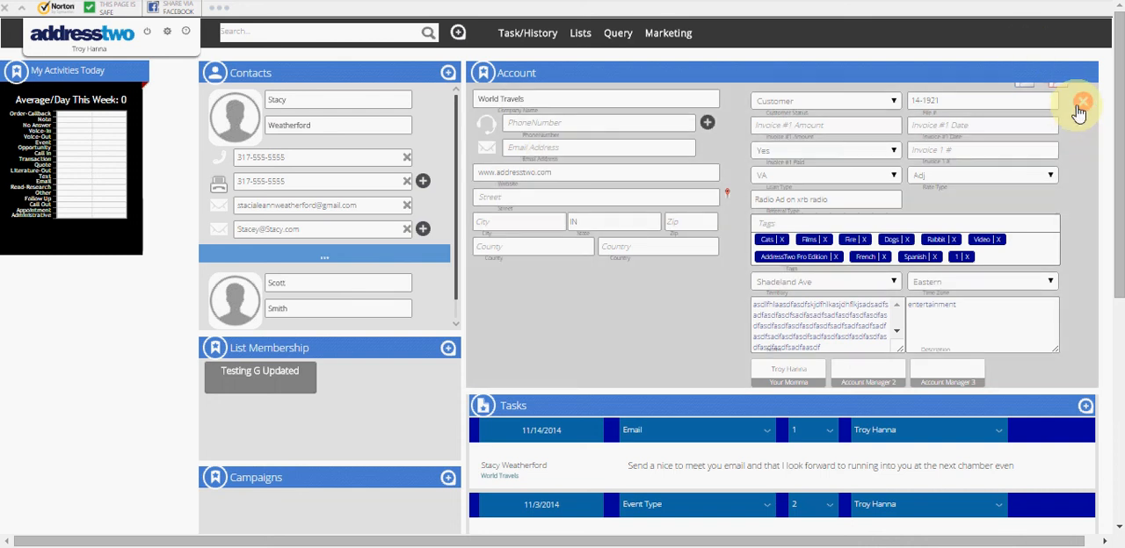
- Delete the World Travels account with all its contacts and confirm
click(1083, 101)
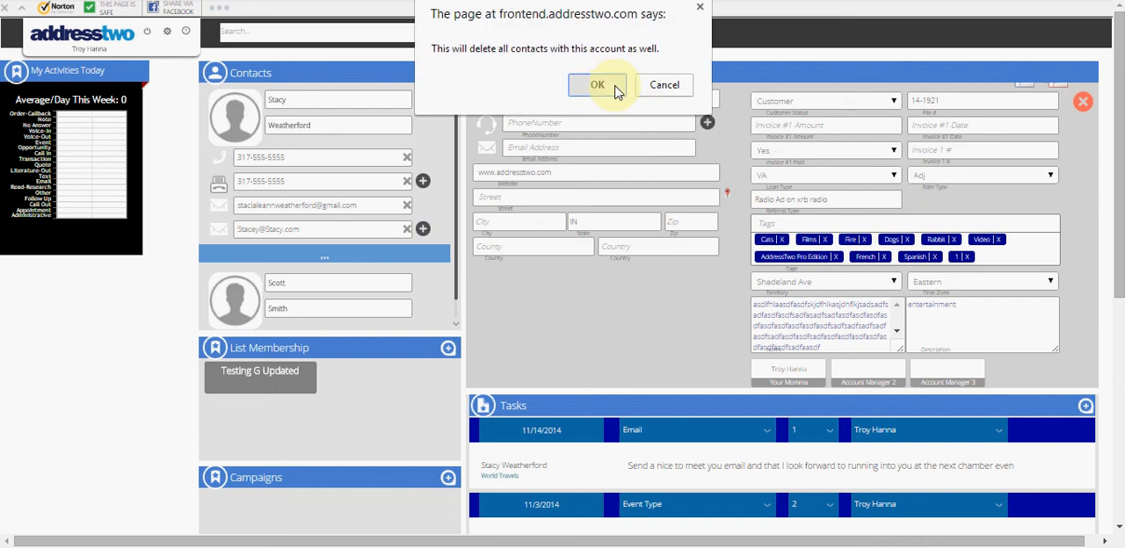
click(597, 85)
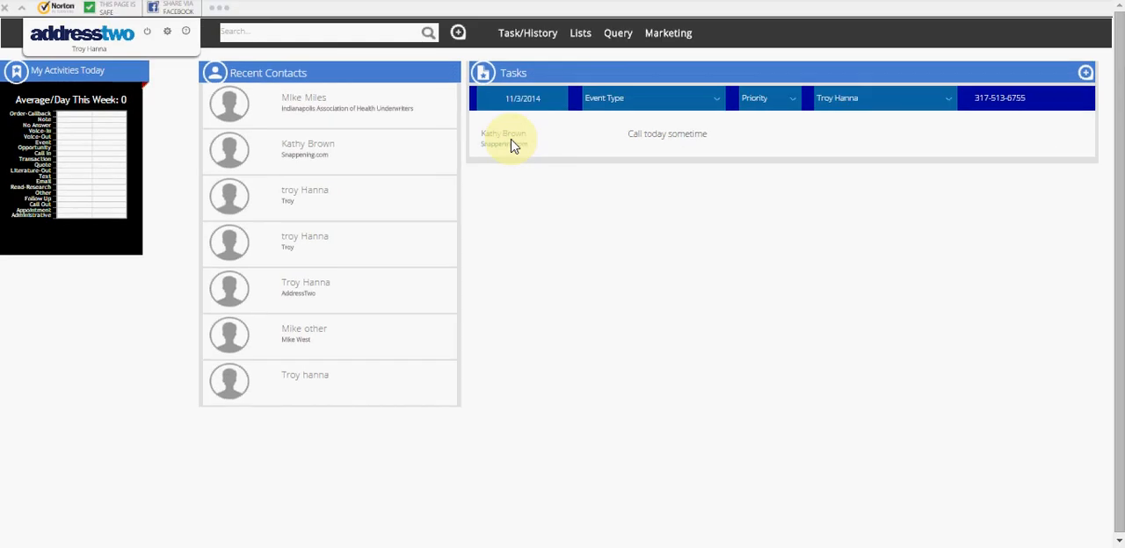